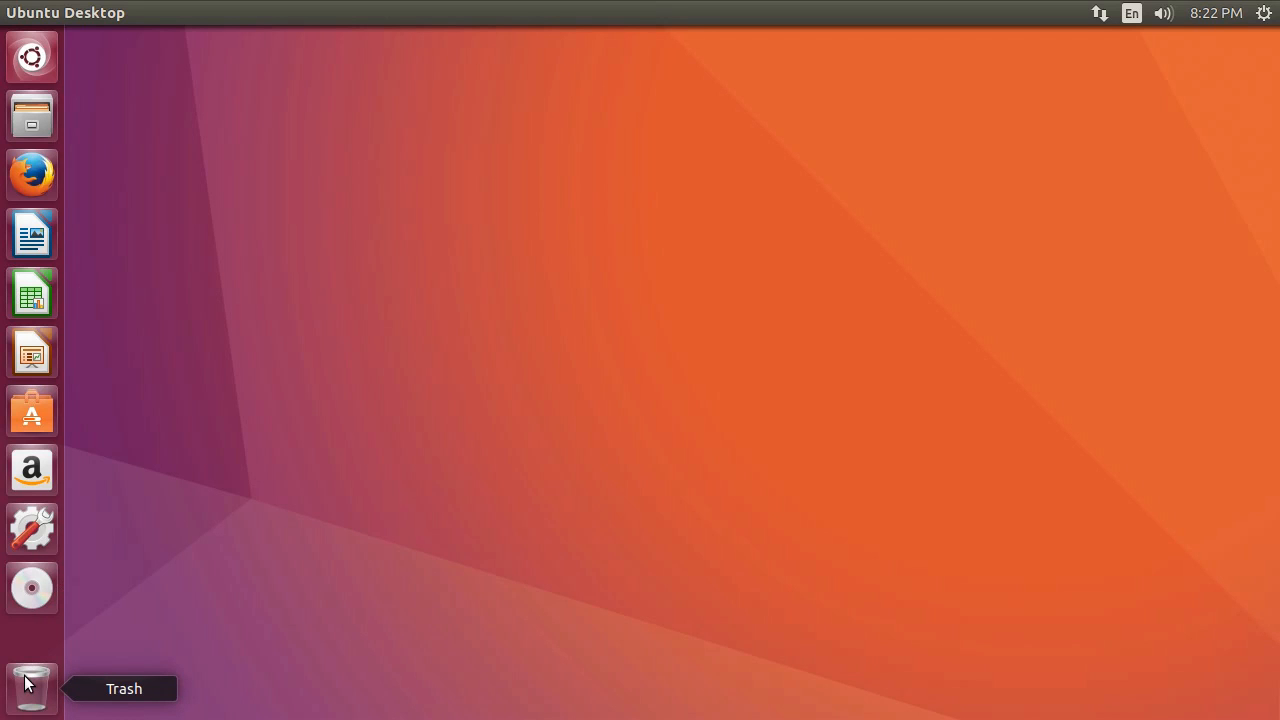
mouse_move(220, 516)
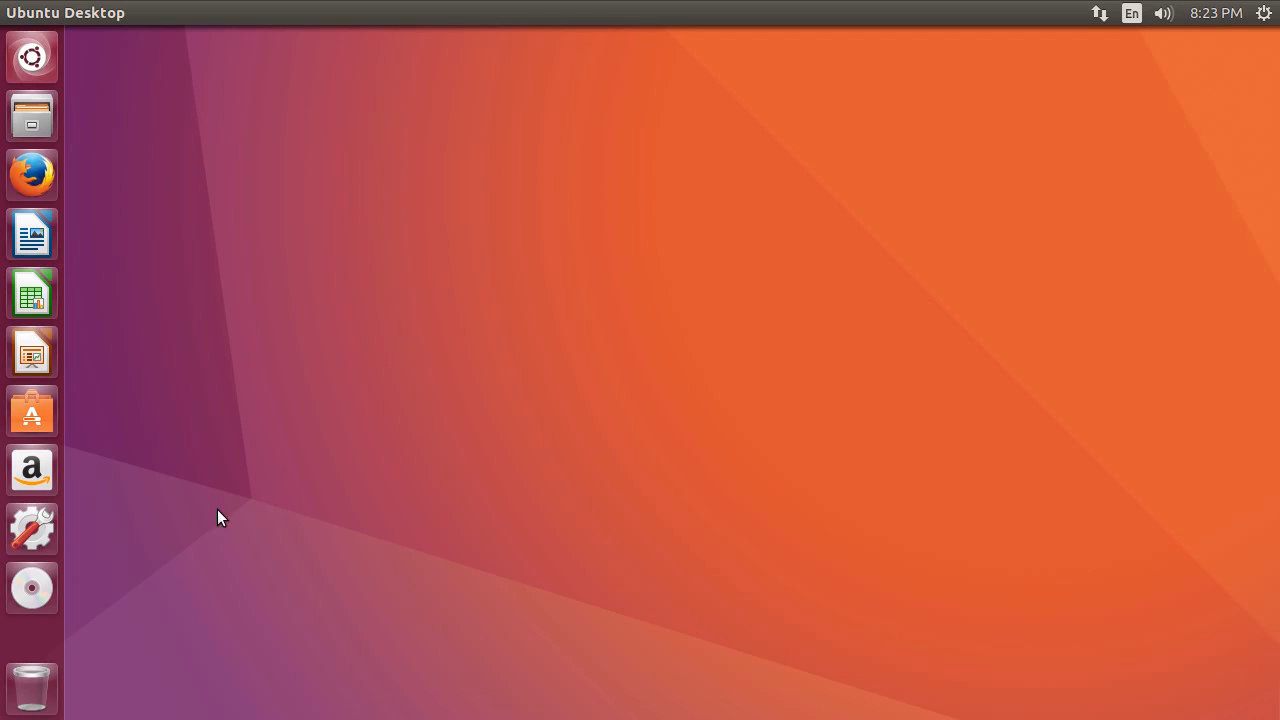
Bring up the Dash from the Ubuntu logo on the launcher, showing recently used applications
left_click(32, 56)
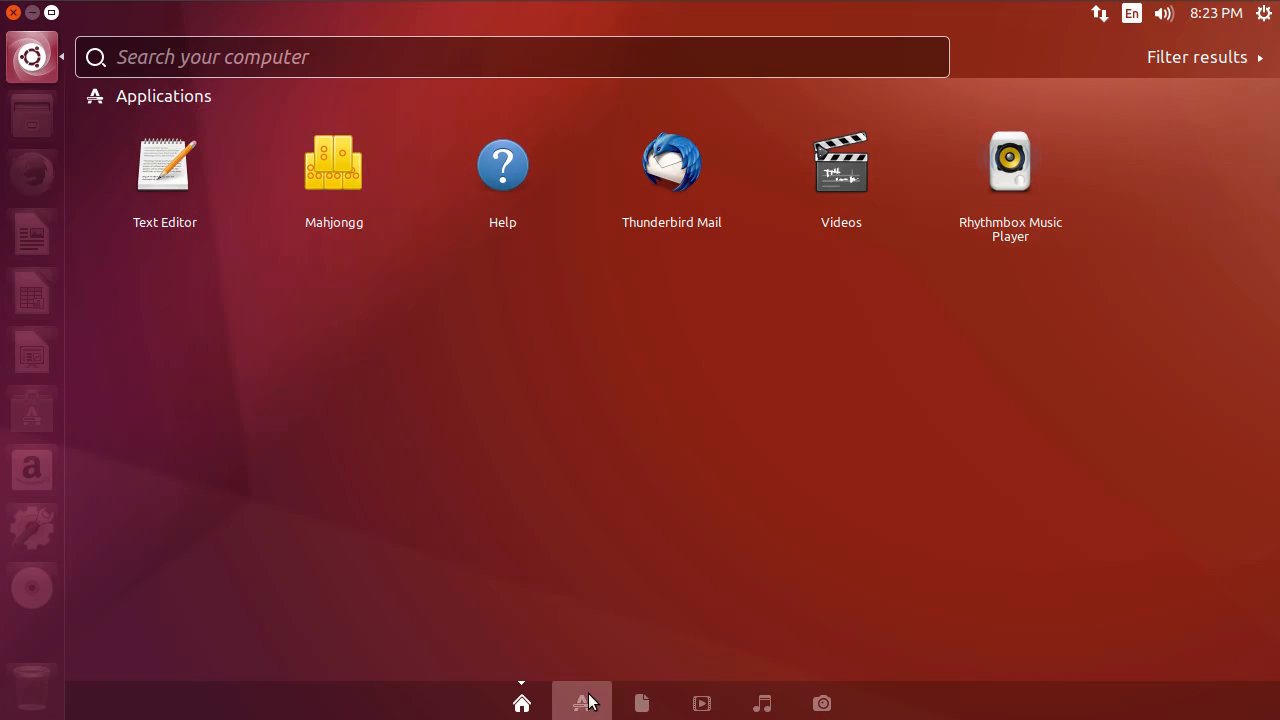
Switch the Dash to the Applications lens, then start Firefox from the launcher
left_click(580, 702)
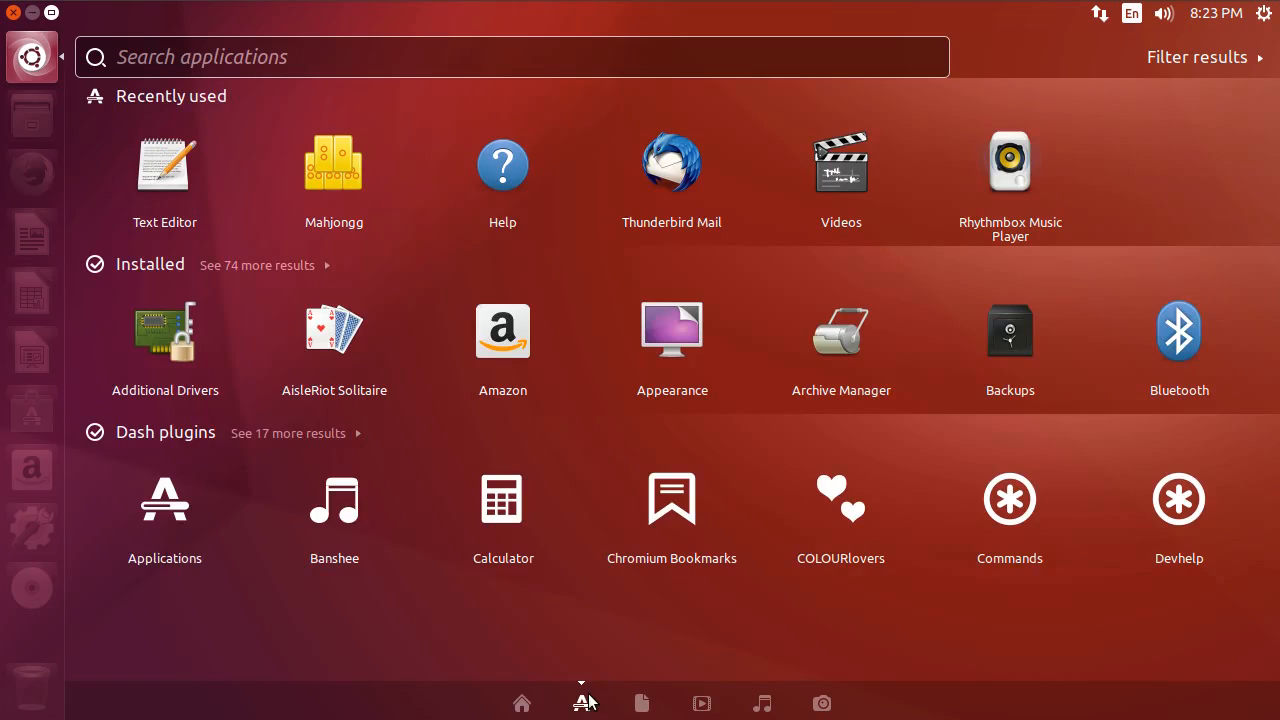
left_click(32, 176)
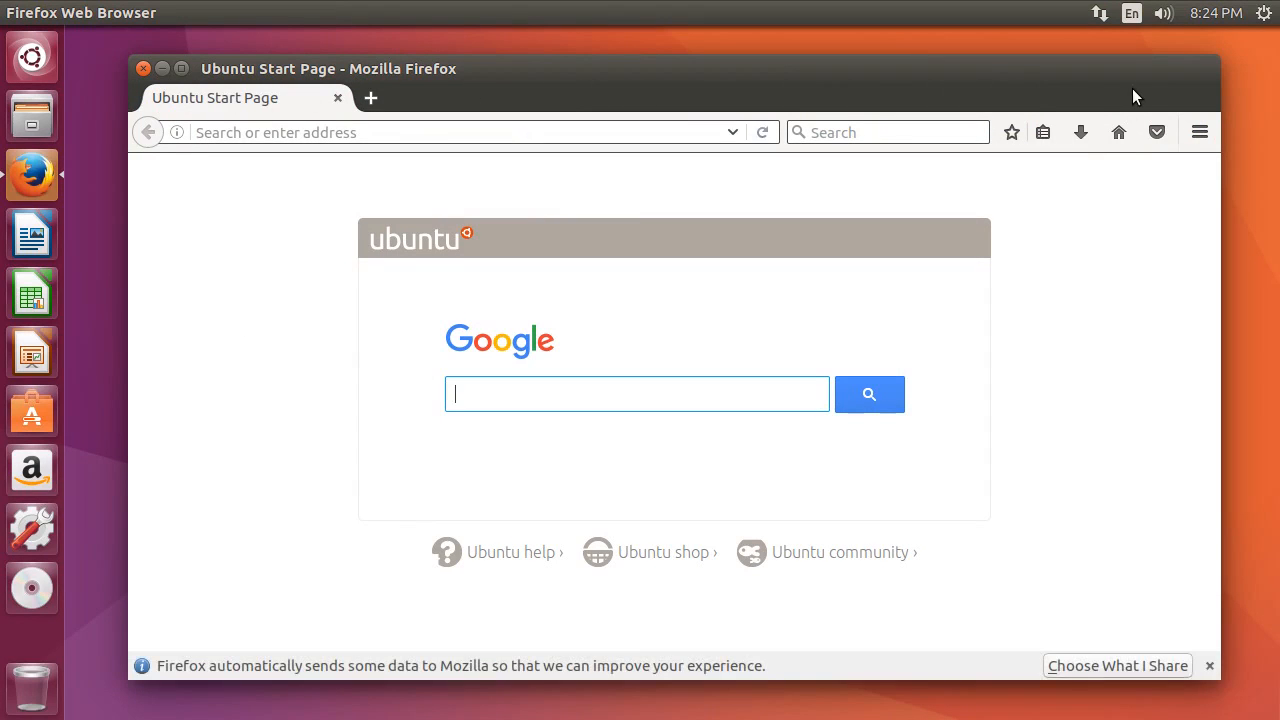
mouse_move(744, 94)
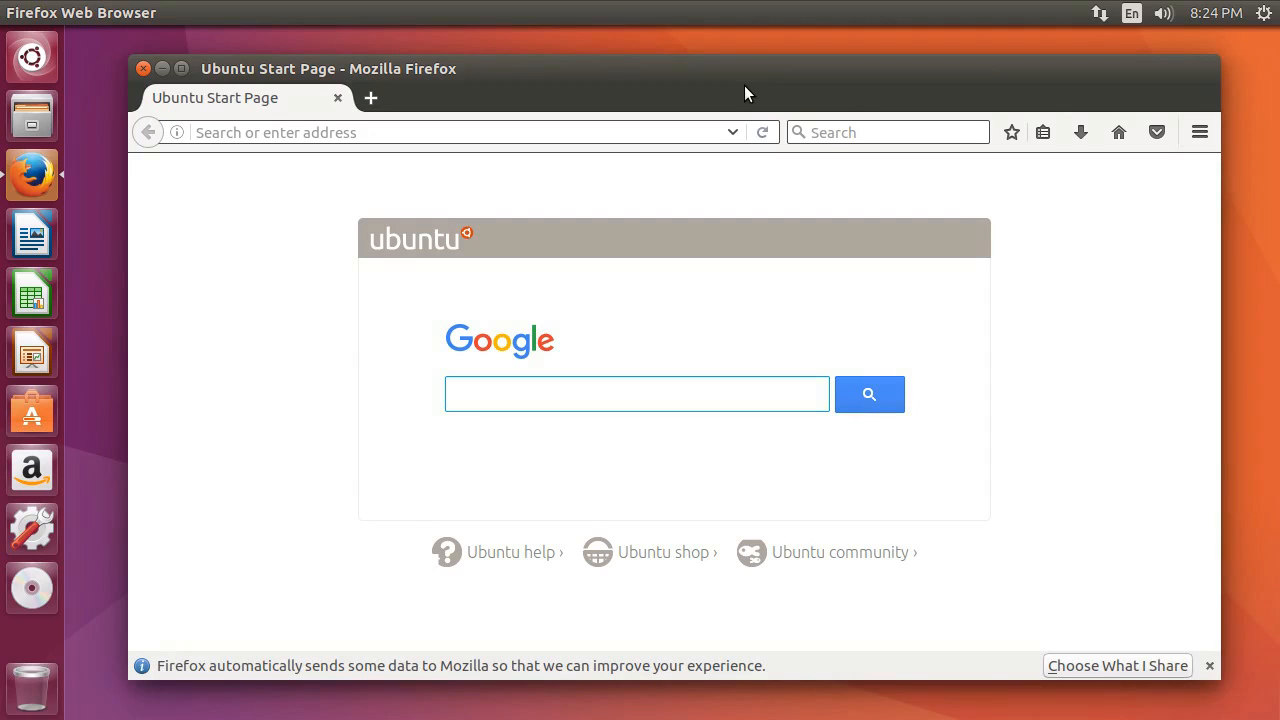
Reveal Firefox's global menu bar by hovering the top panel above the window
left_click(120, 12)
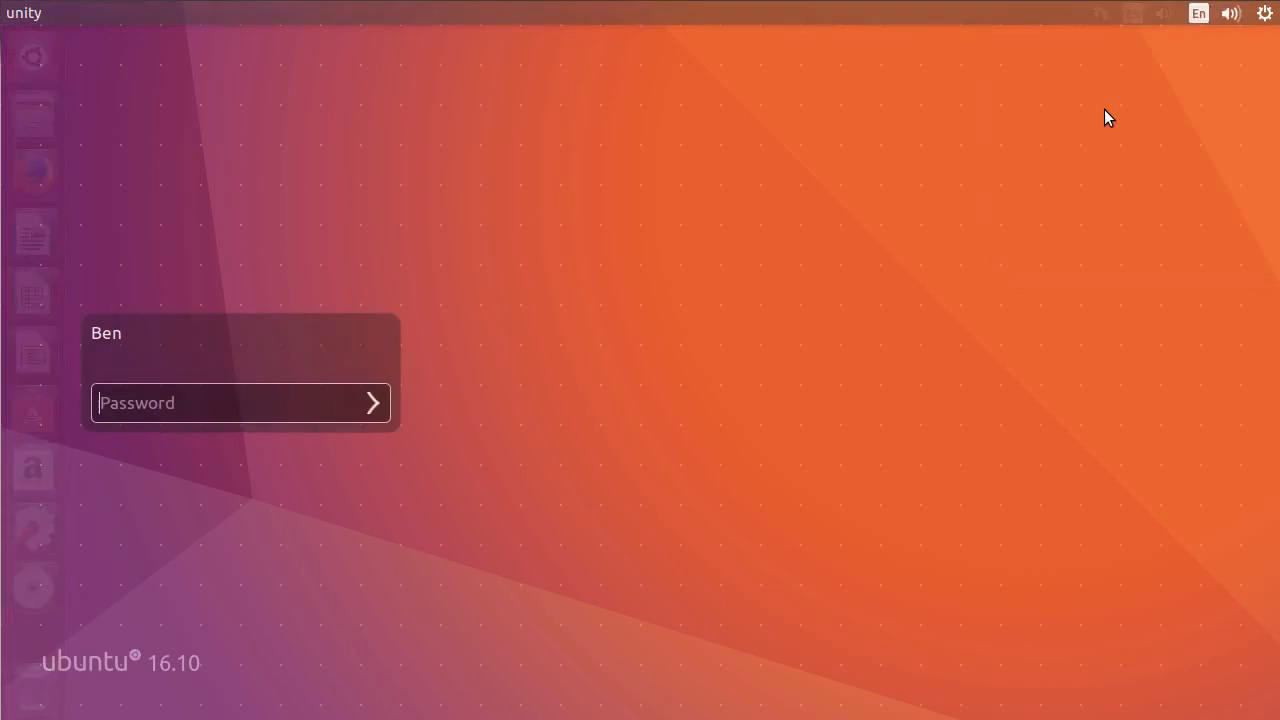
Begin entering the password on the Ubuntu 16.10 lock screen
type("•")
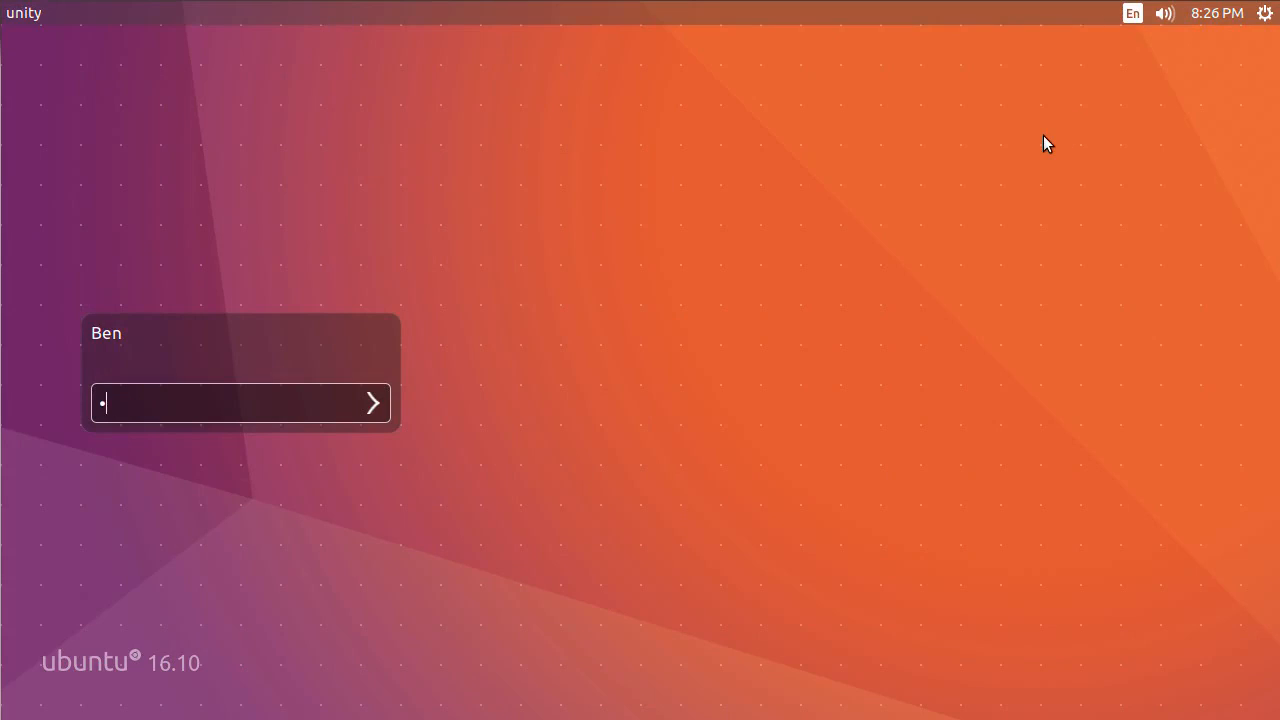